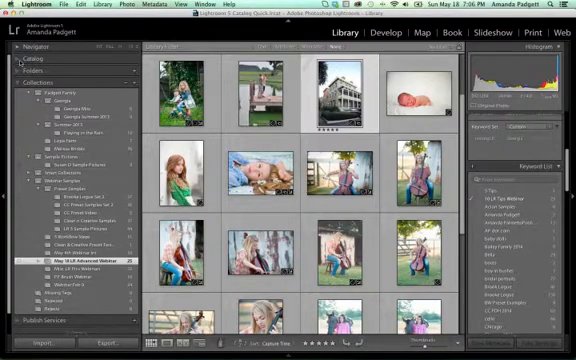
Step: Switch the Library grid to All Photographs and scroll down through the catalog thumbnails
left_click(30, 48)
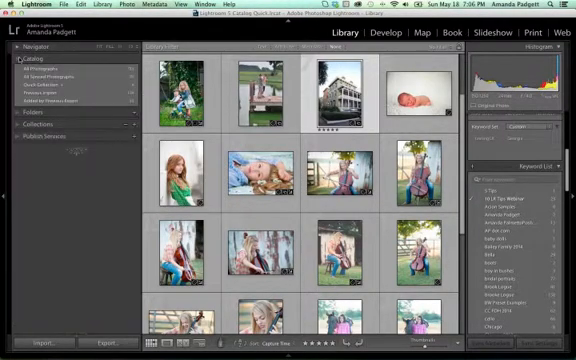
left_click(40, 72)
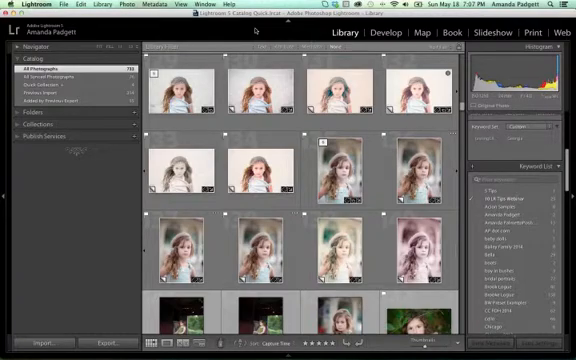
left_click(416, 176)
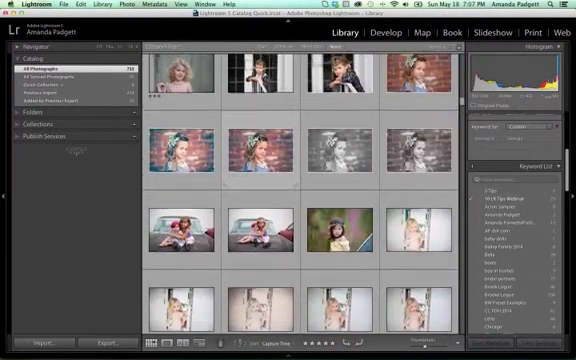
scroll("down", 3)
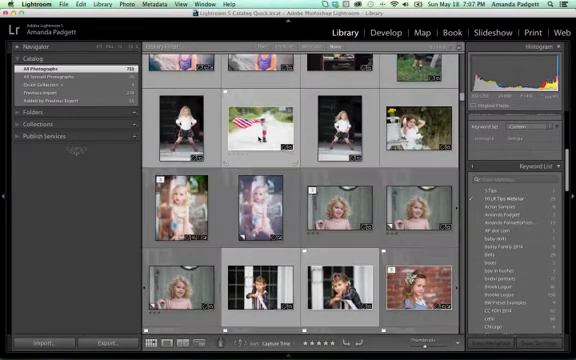
scroll("down", 3)
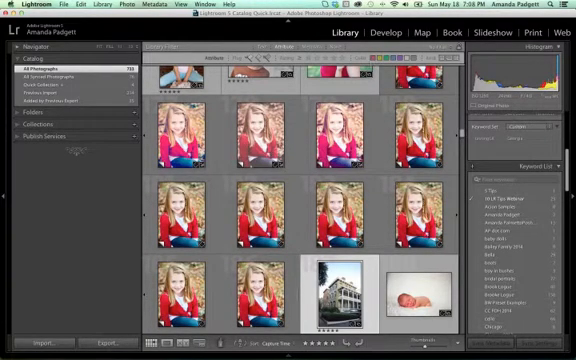
Step: Select the yellow house thumbnail in the grid
left_click(304, 48)
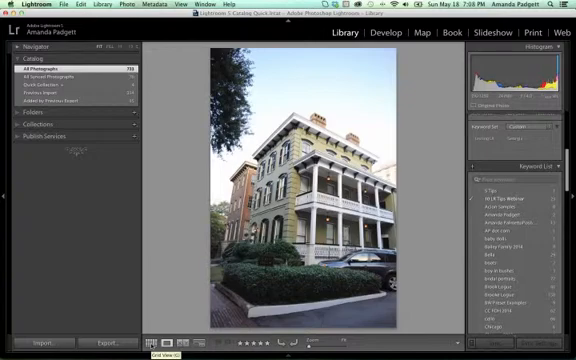
Step: Open the yellow house photo in Loupe view
left_click(152, 344)
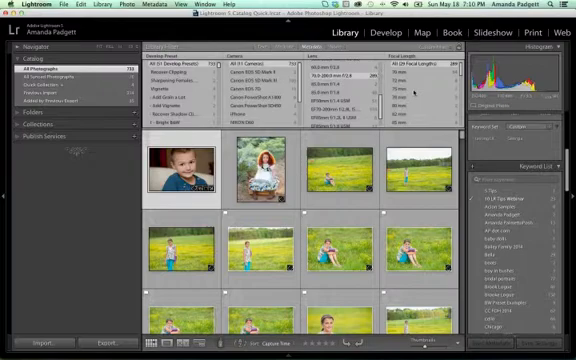
Step: Scroll down through the metadata-filtered grid of photos
scroll("down", 3)
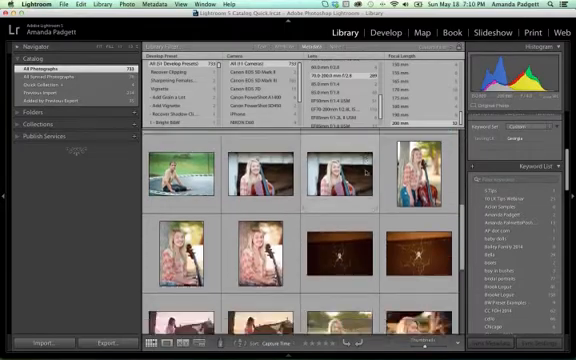
scroll("down", 3)
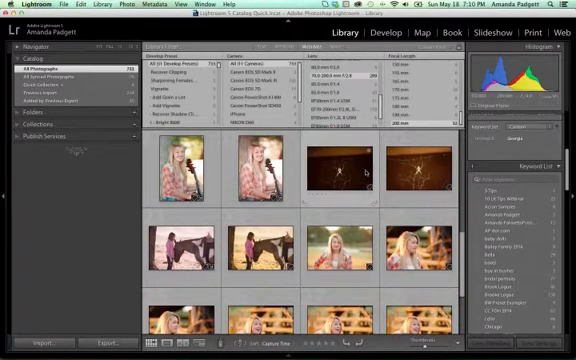
mouse_move(360, 176)
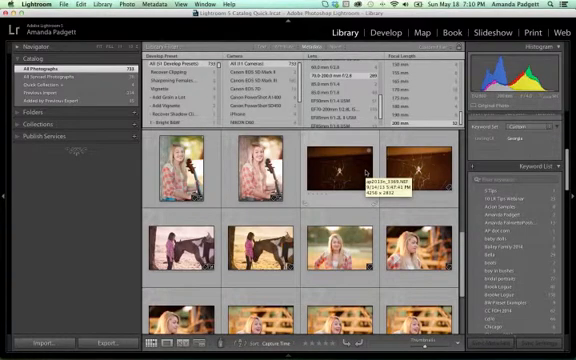
scroll("down", 3)
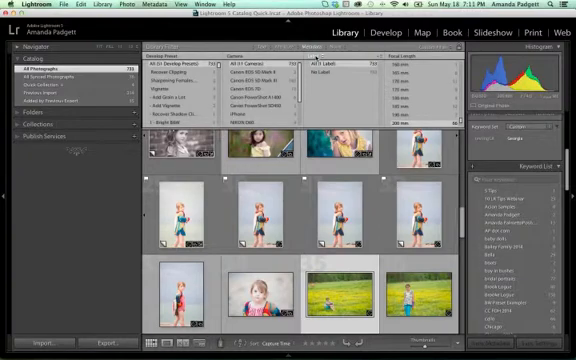
Step: Choose another Metadata filter value to show the child on a white backdrop
left_click(330, 48)
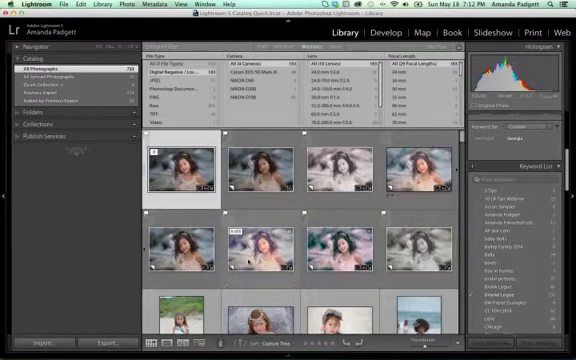
Step: Choose the Metadata filter value for the long-haired girl's portrait shoot
left_click(262, 244)
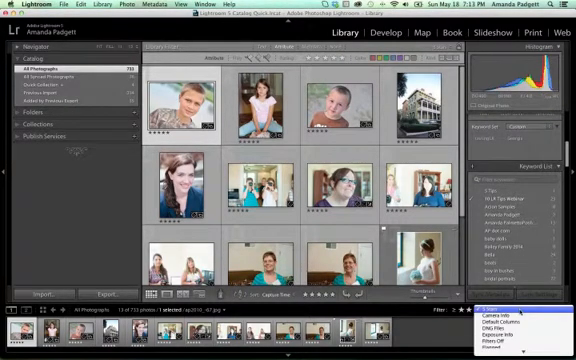
Step: Change the grid sort order and switch the source to Previous Import
left_click(500, 324)
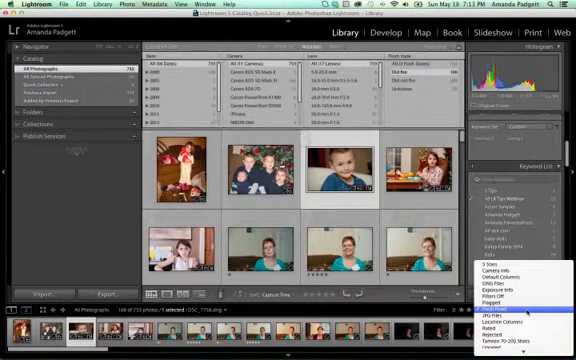
mouse_move(500, 300)
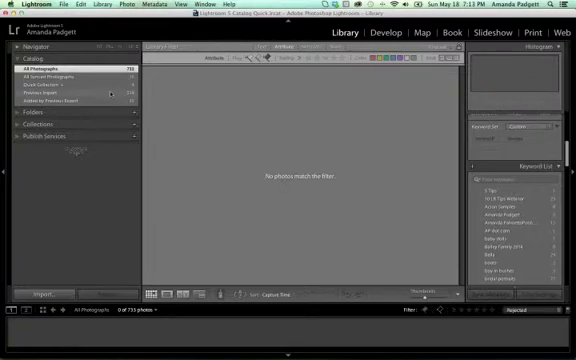
left_click(48, 94)
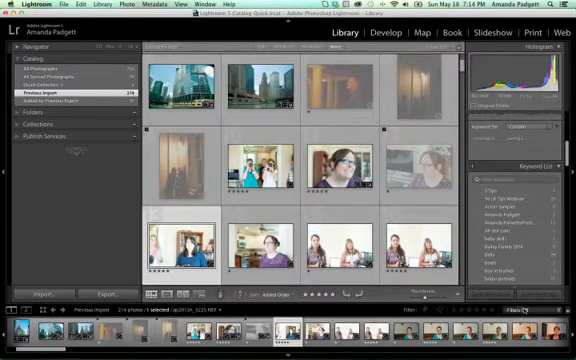
Step: Filter to Rejected flags, permanently delete those files, and return to All Photographs
left_click(544, 312)
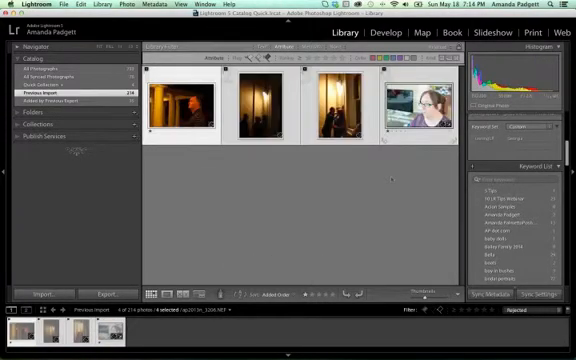
key("delete")
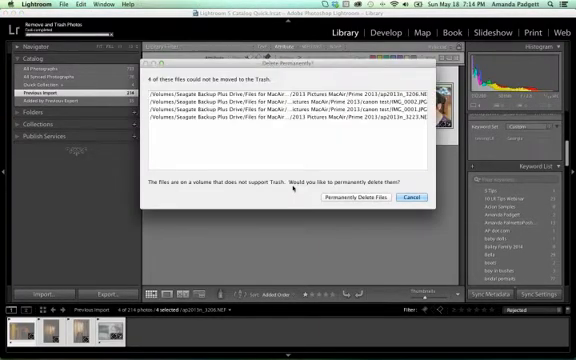
left_click(348, 206)
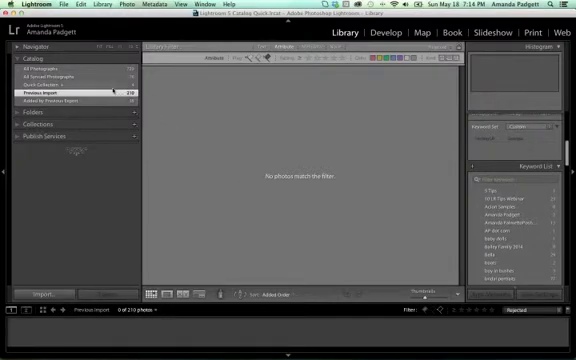
left_click(44, 76)
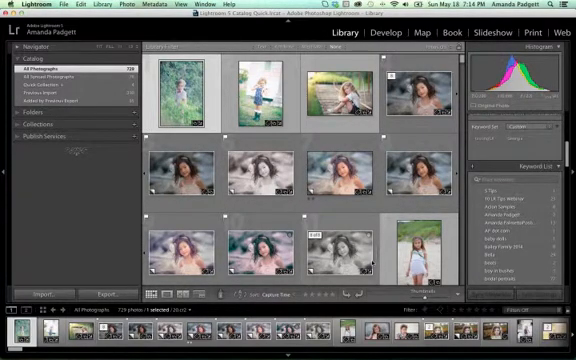
mouse_move(420, 250)
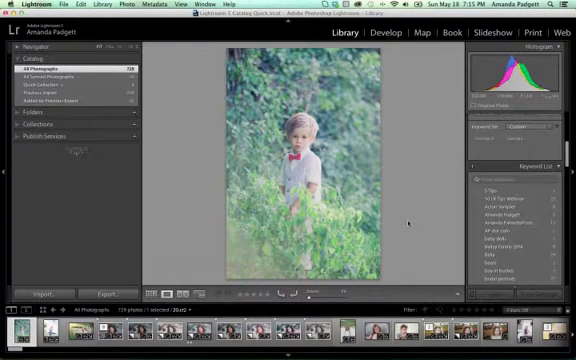
Step: Advance through the photos to the curly-haired girl portrait
key("x")
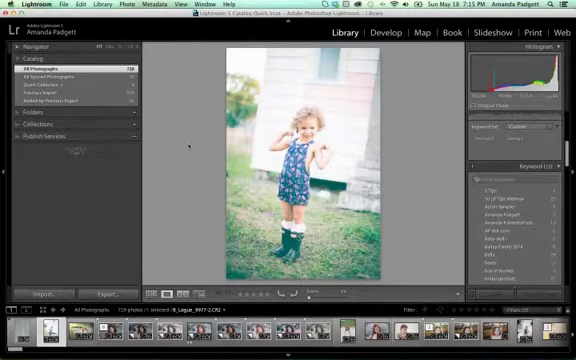
key("x")
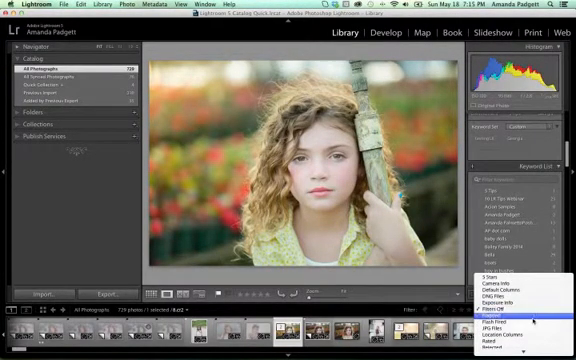
Step: Select the portrait's virtual copy and confirm removing it from the catalog
left_click(510, 316)
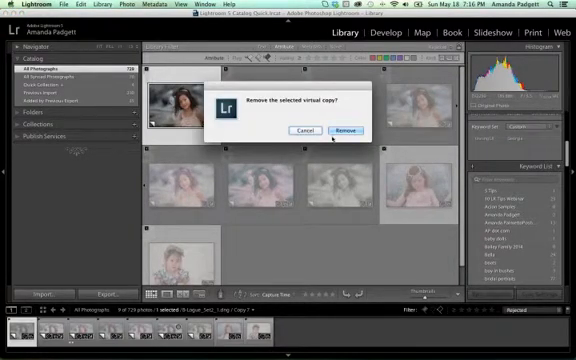
left_click(348, 130)
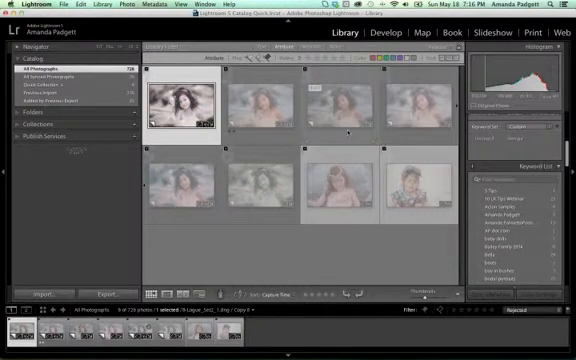
left_click(420, 188)
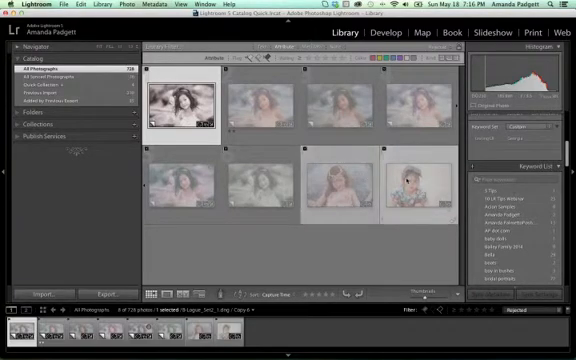
Step: Remove the two selected master photos from the catalog via the delete prompt
key("delete")
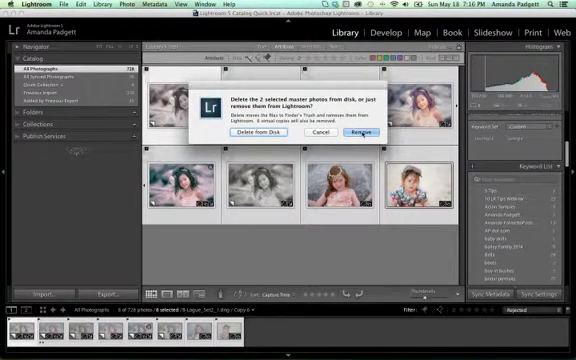
left_click(358, 132)
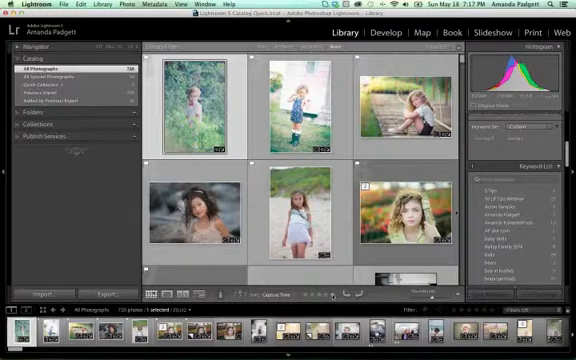
Step: Choose a new sort order for the grid from the toolbar Sort list
left_click(262, 292)
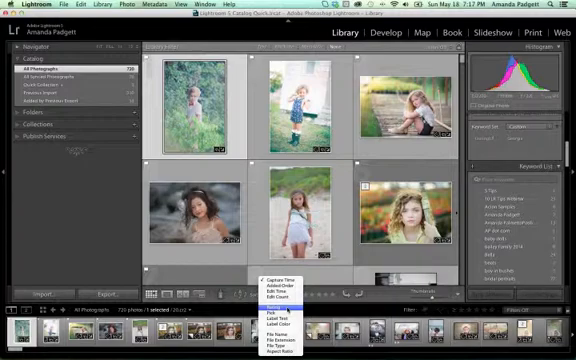
left_click(278, 320)
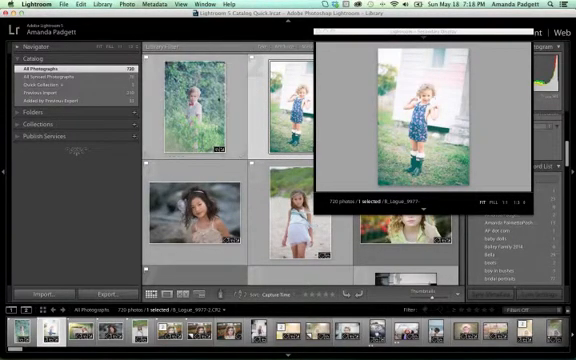
Step: Enlarge the blonde girl's boardwalk photo in the main view with the second display open
left_click(196, 110)
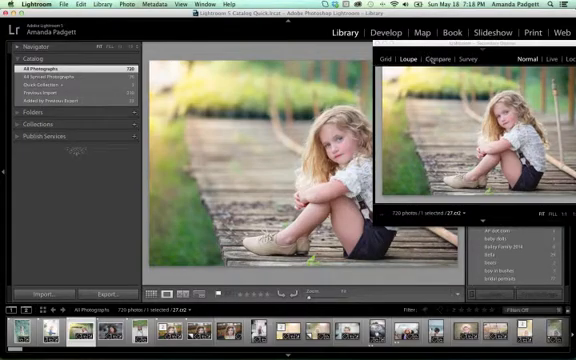
Step: Switch the second display window to Compare view showing two photos side by side
left_click(424, 62)
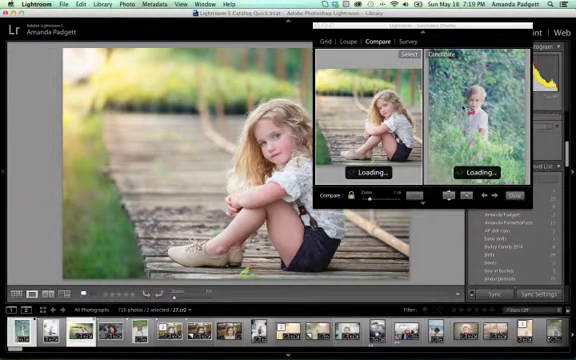
left_click(360, 44)
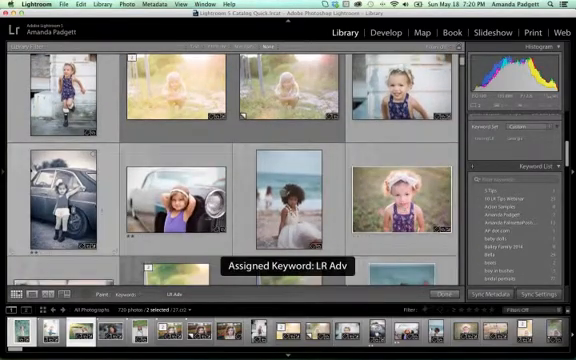
Step: Scroll the grid to further children's portraits while spraying the LR Adv keyword
scroll("down", 3)
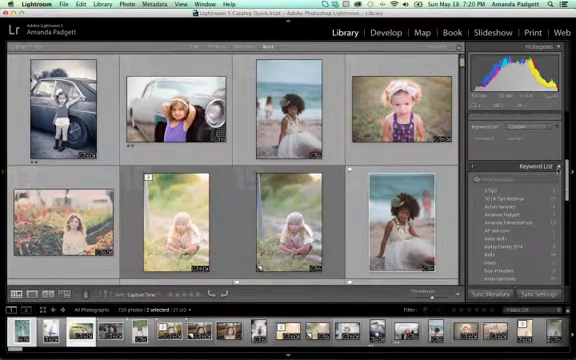
Step: Choose a metadata preset from the Metadata panel's Preset menu, raising the apply prompt
left_click(520, 158)
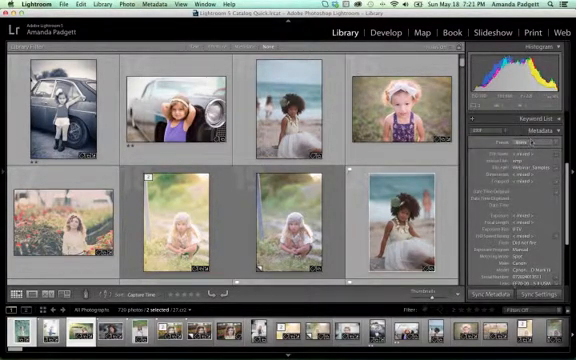
left_click(530, 144)
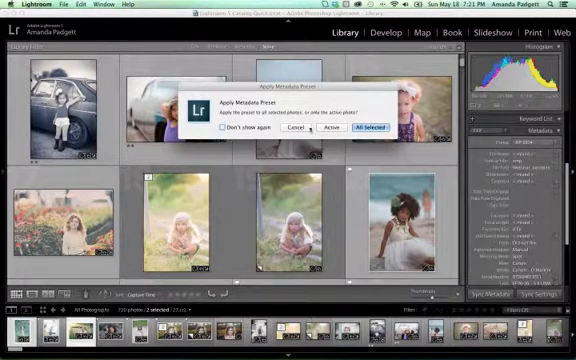
Step: Apply the metadata preset to all selected photos and scroll on through the grid
left_click(368, 132)
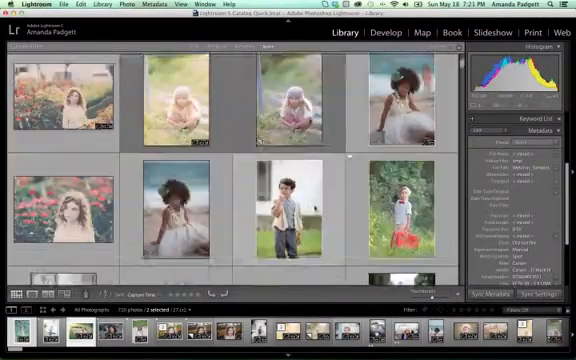
scroll("down", 3)
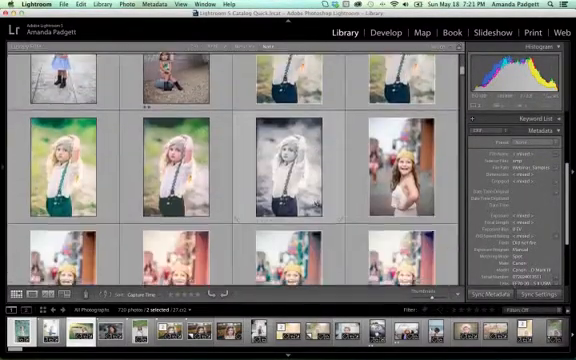
scroll("down", 3)
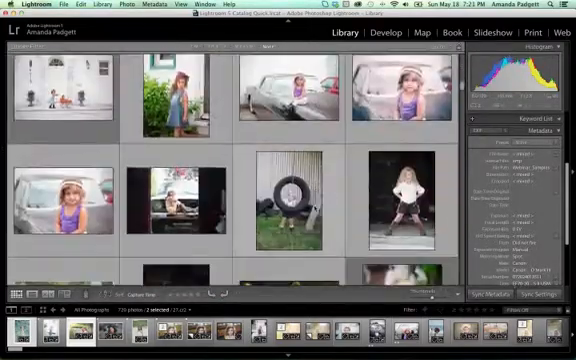
scroll("down", 3)
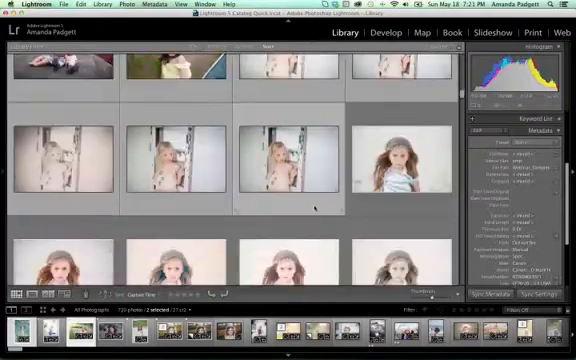